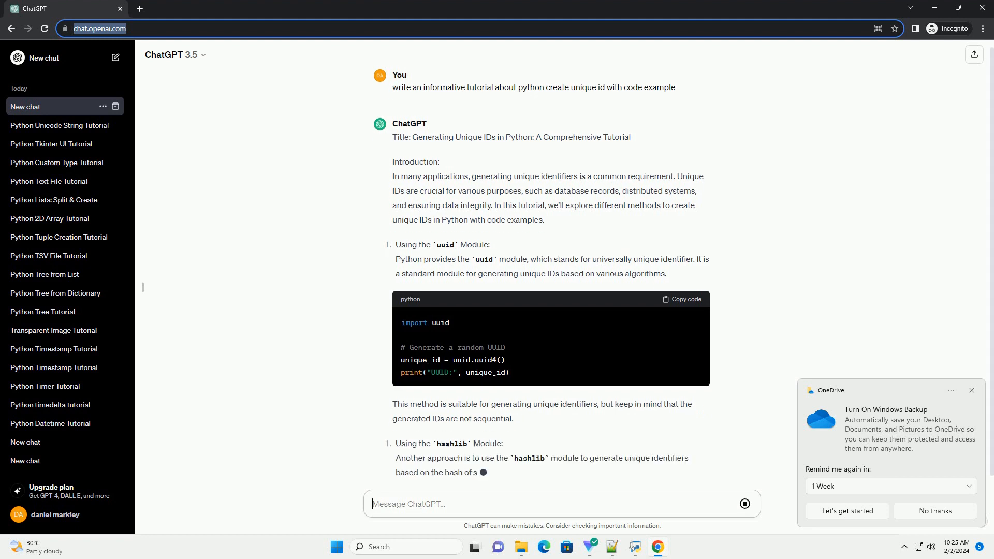
Scroll down the reply as the hashlib, timestamp and shortuuid sections generate
scroll("down", 3)
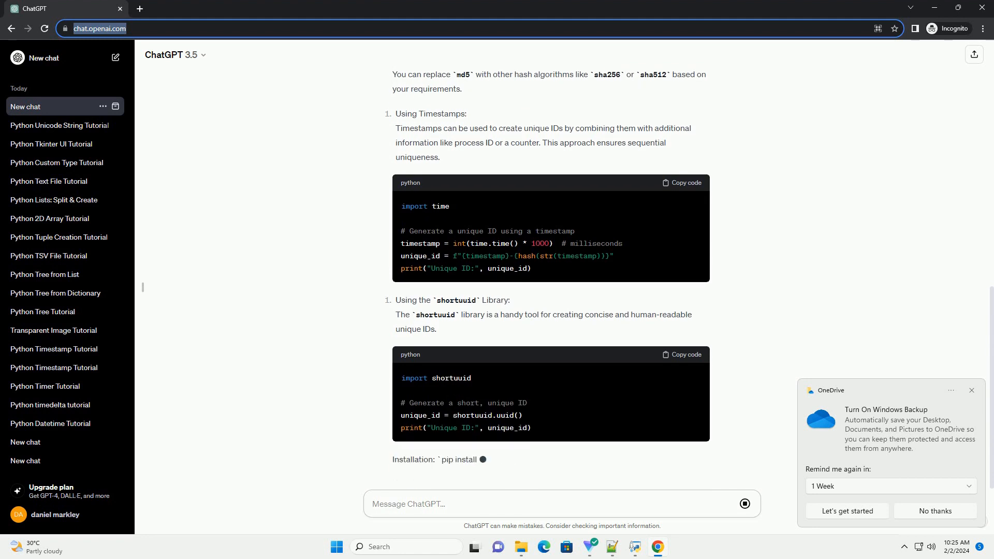
Scroll to the end to see the shortuuid install command and conclusion
scroll("down", 3)
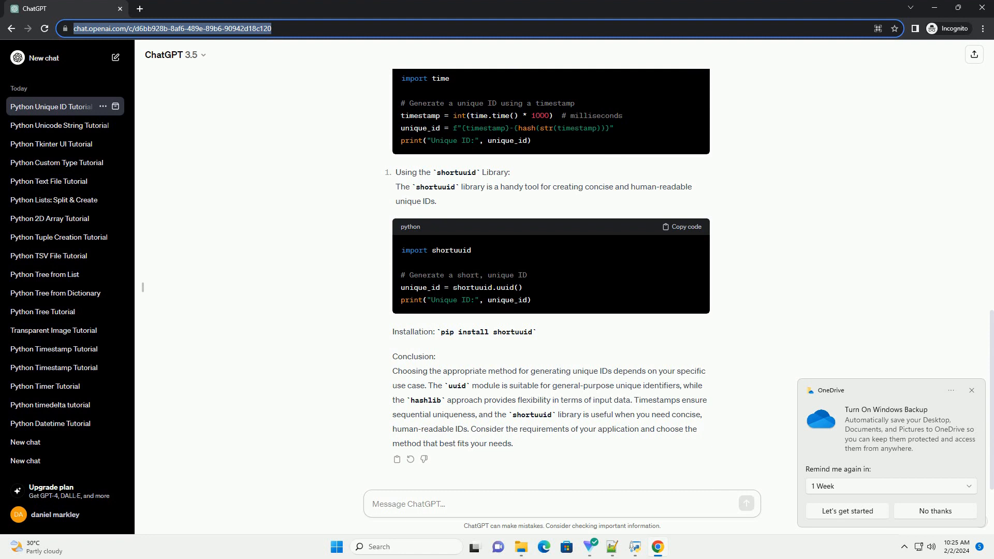
left_click(444, 504)
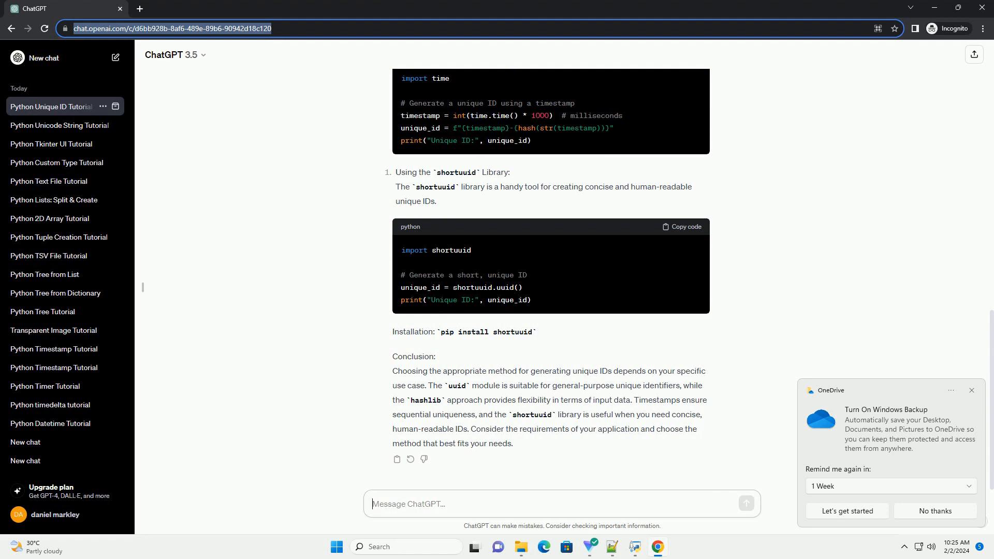